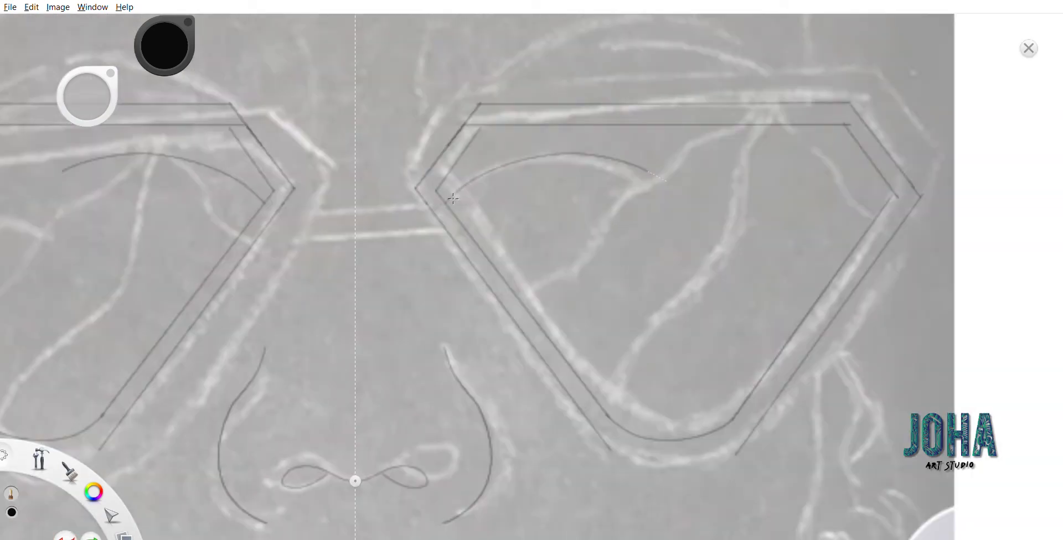
Step: Draw wavy contour lines across the sunglasses lens with the pencil brush
left_click_drag(739, 136, 841, 217)
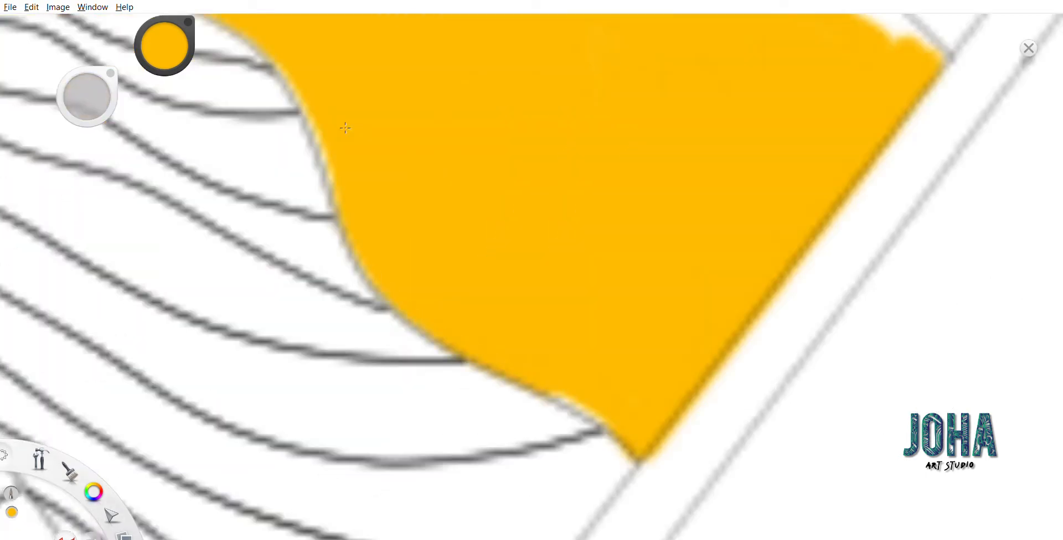
Step: Paint a solid yellow-orange shape in the lens and blend orange shading into it
left_click_drag(725, 122, 912, 190)
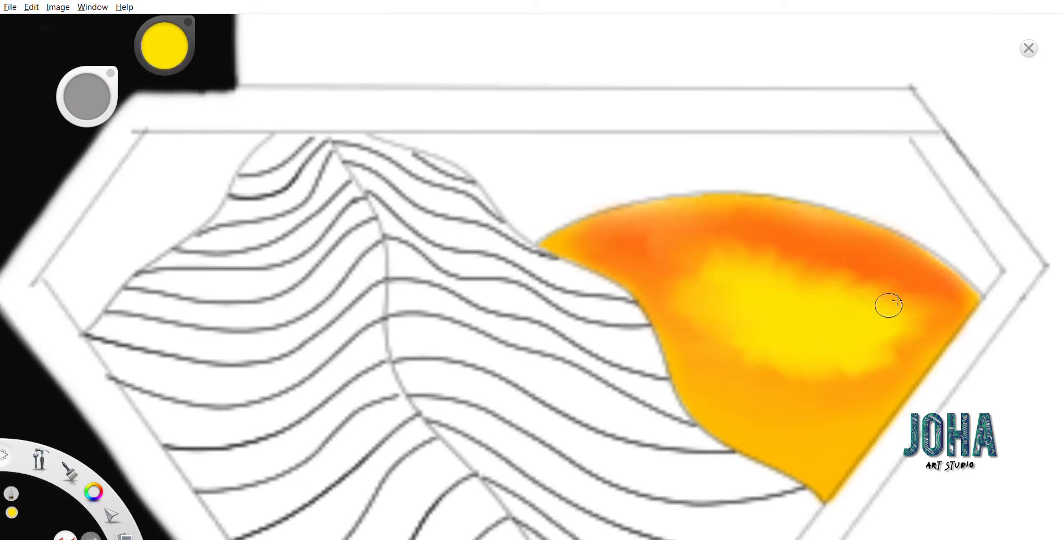
left_click_drag(888, 306, 824, 268)
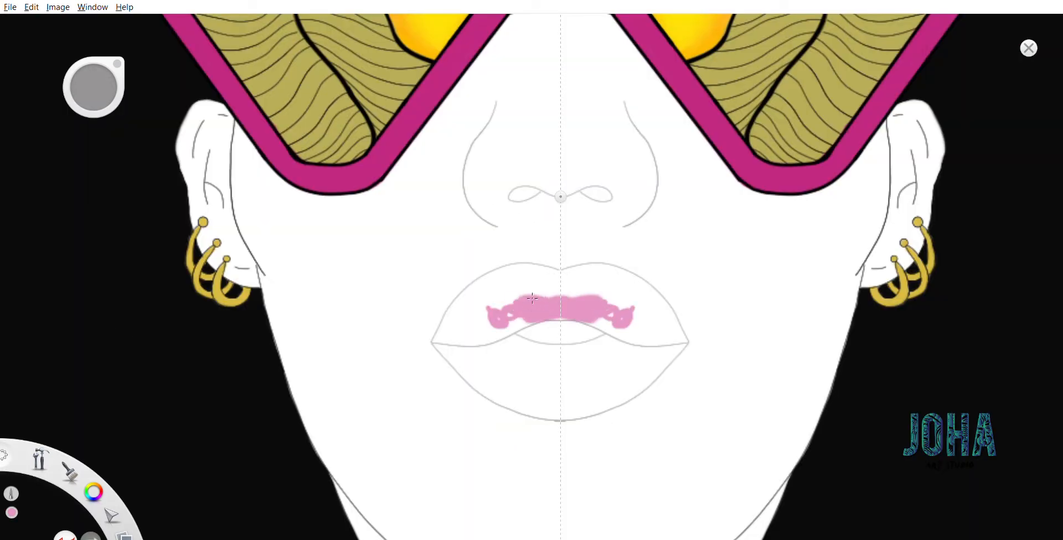
left_click_drag(533, 301, 486, 331)
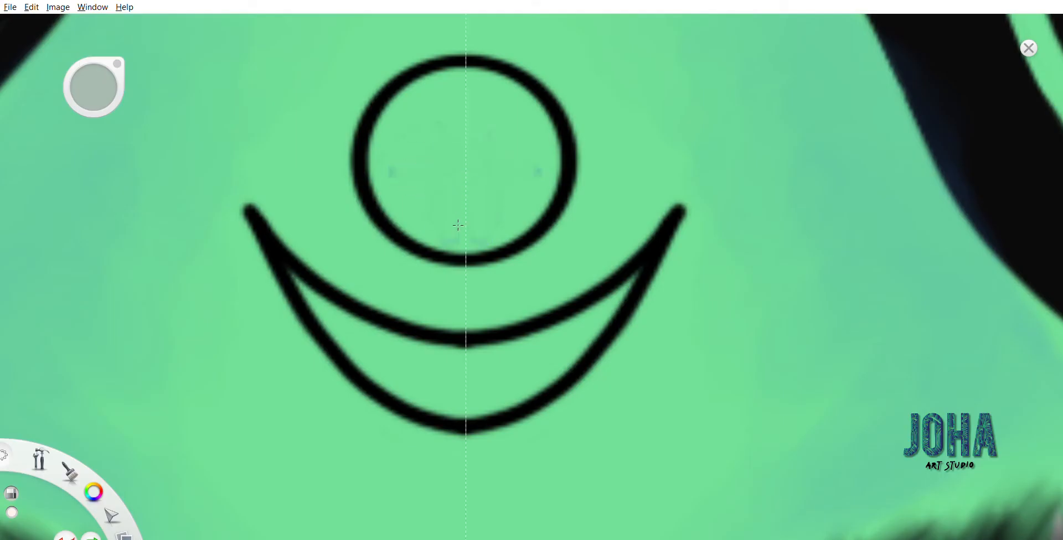
Step: Build up black hair-like strokes along the eyebrow with a thin pencil
left_click(489, 140)
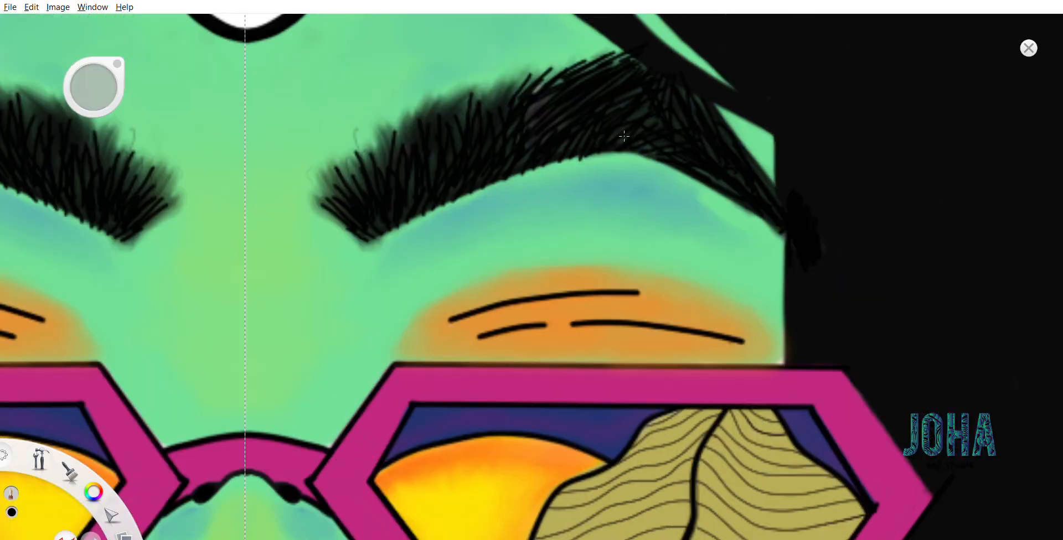
left_click_drag(624, 136, 550, 156)
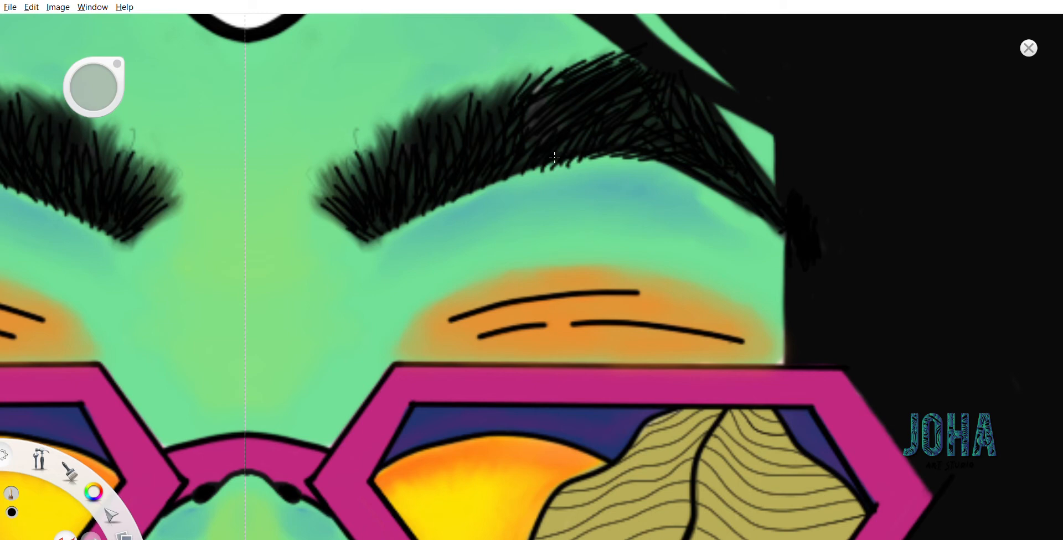
left_click_drag(542, 159, 458, 208)
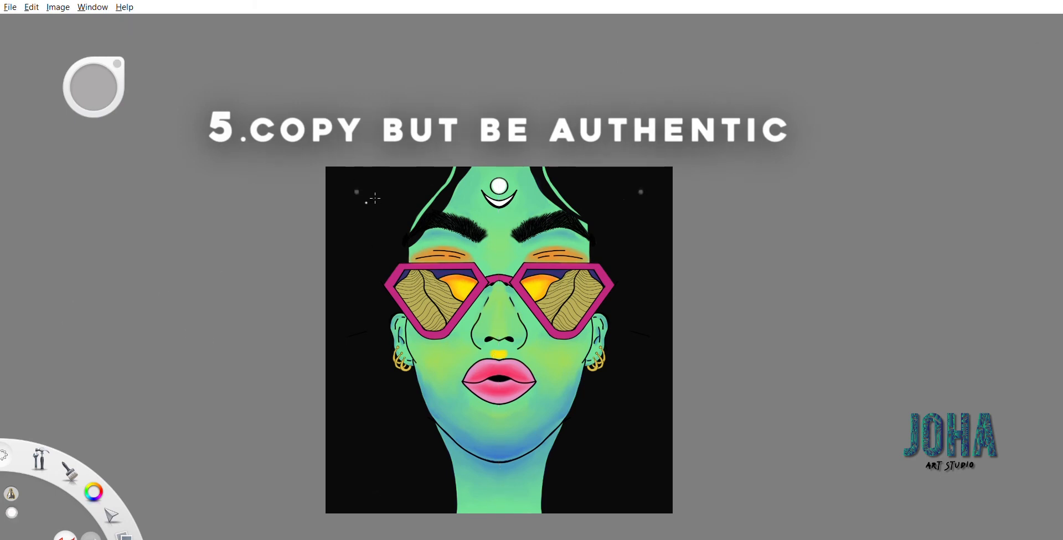
mouse_move(39, 358)
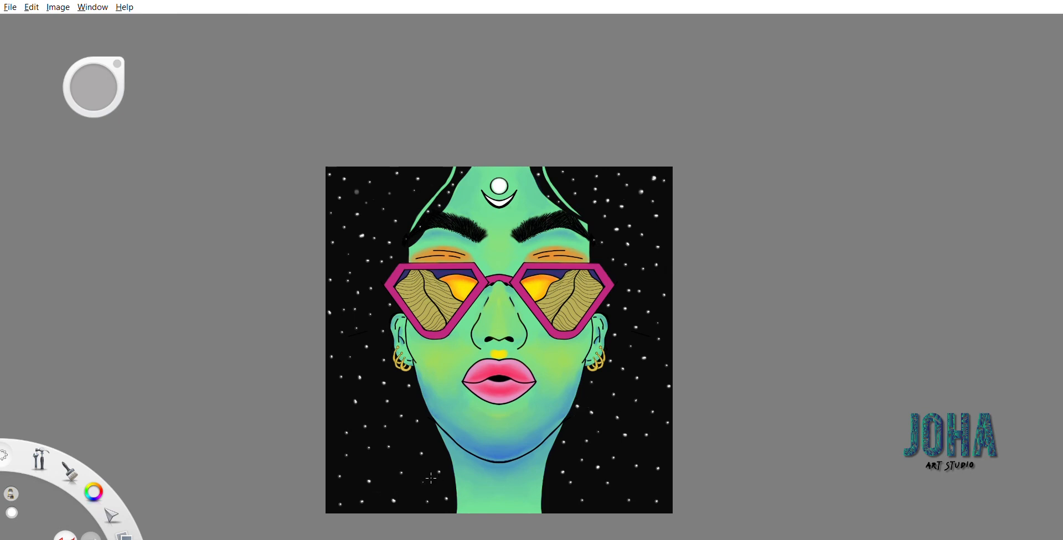
mouse_move(365, 190)
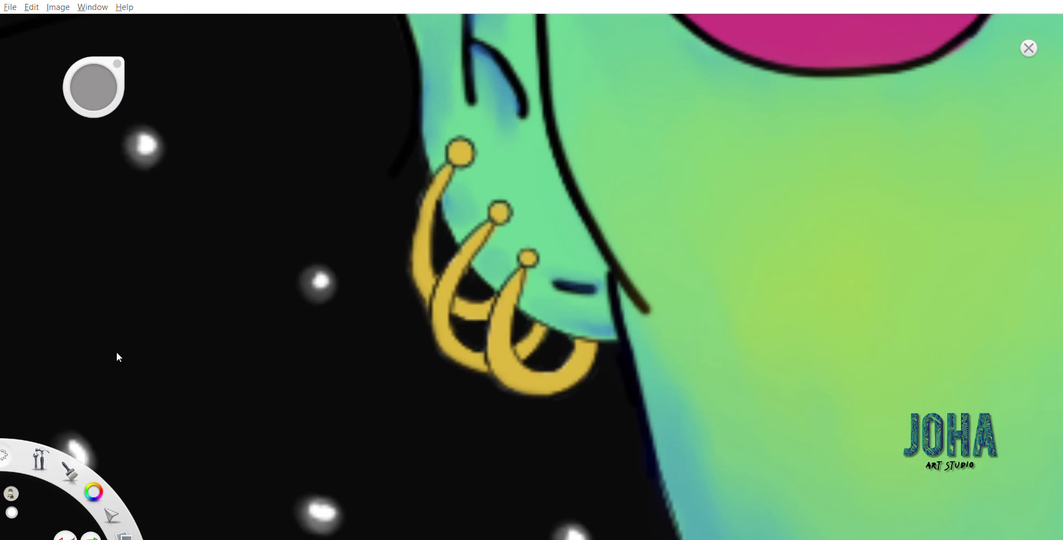
left_click(505, 308)
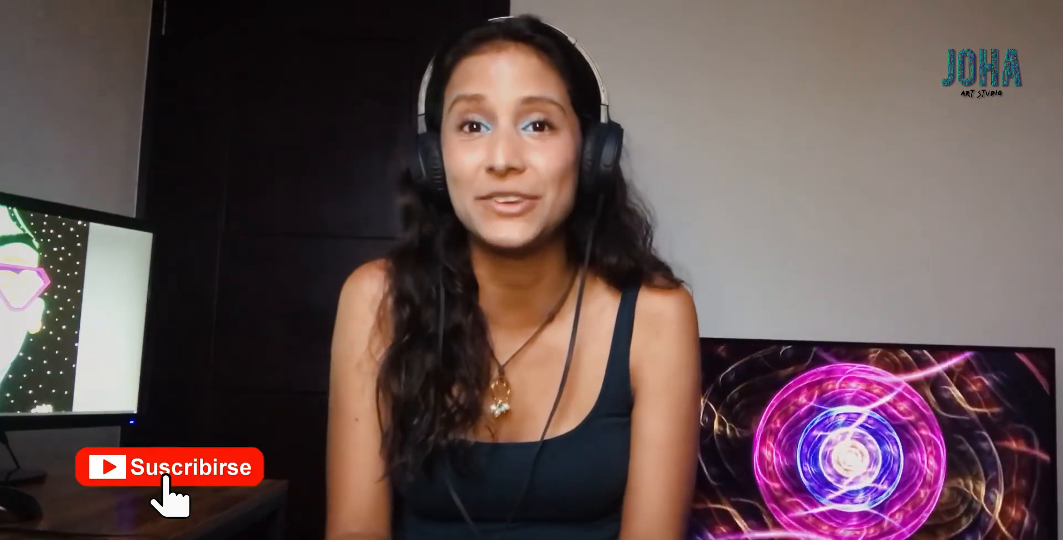
left_click(169, 468)
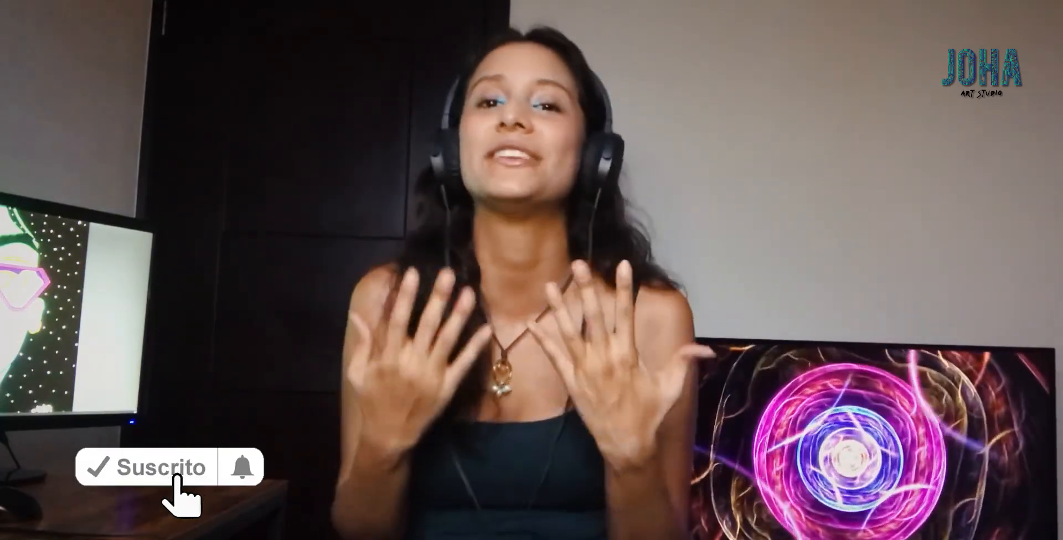